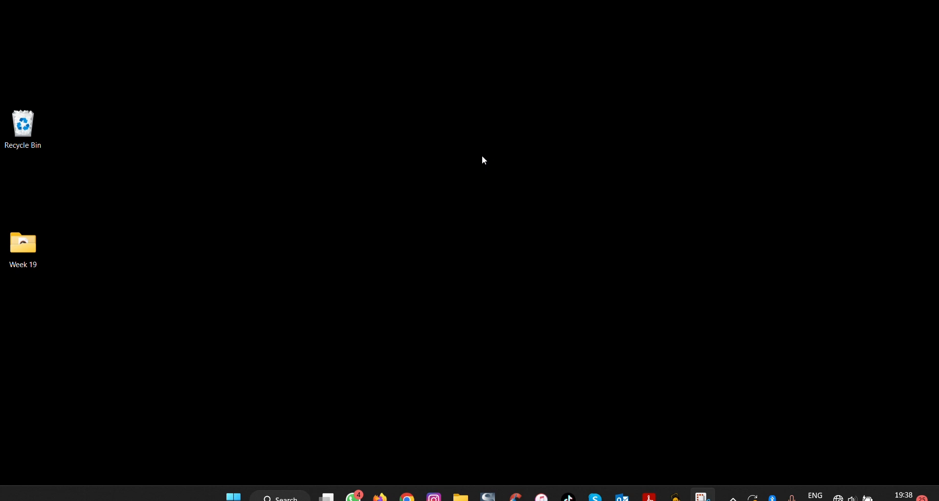
{"action": "mouse_move", "coordinate": [428, 235]}
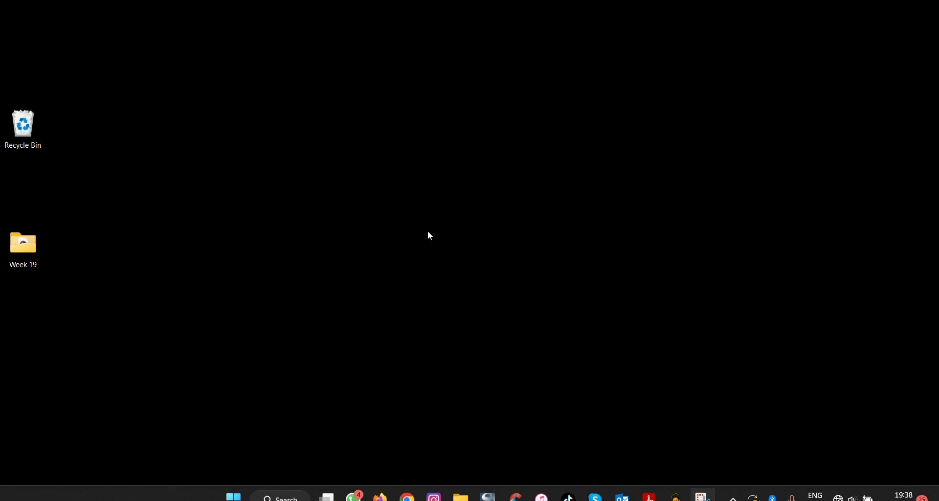
{"action": "mouse_move", "coordinate": [440, 259]}
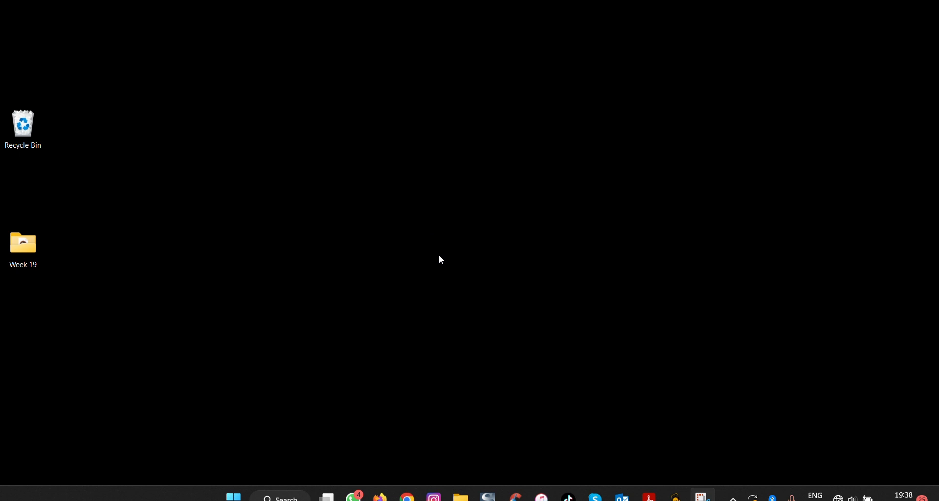
Launch File Explorer with Win+E, opening This PC.
{"action": "key", "text": "Win+e"}
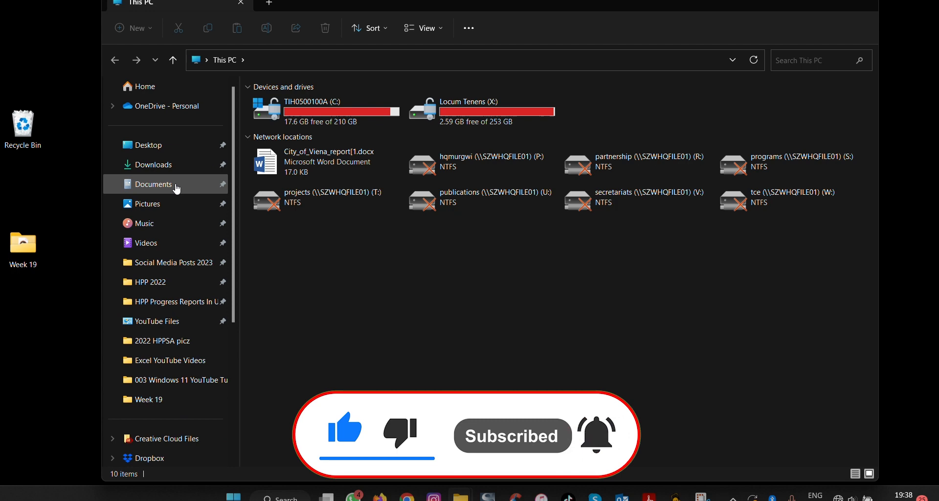
Open the Documents folder from the navigation pane.
{"action": "left_click", "coordinate": [153, 183]}
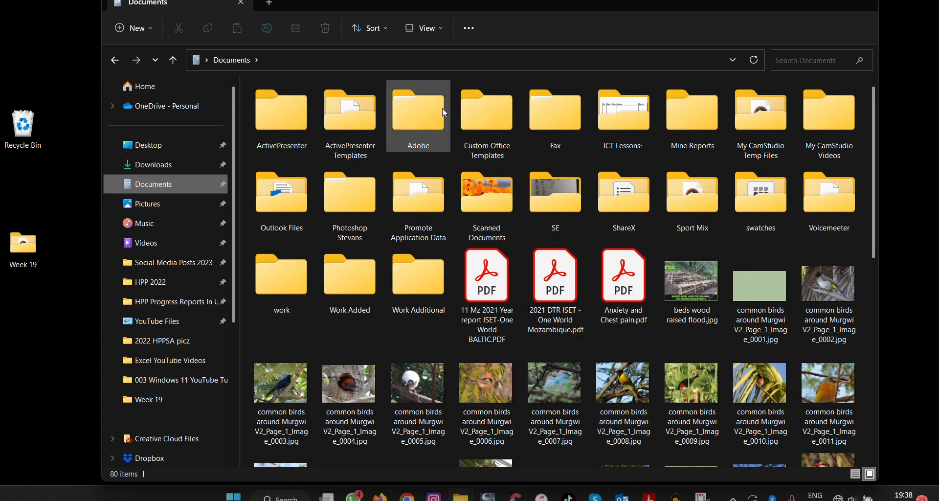
{"action": "mouse_move", "coordinate": [424, 29]}
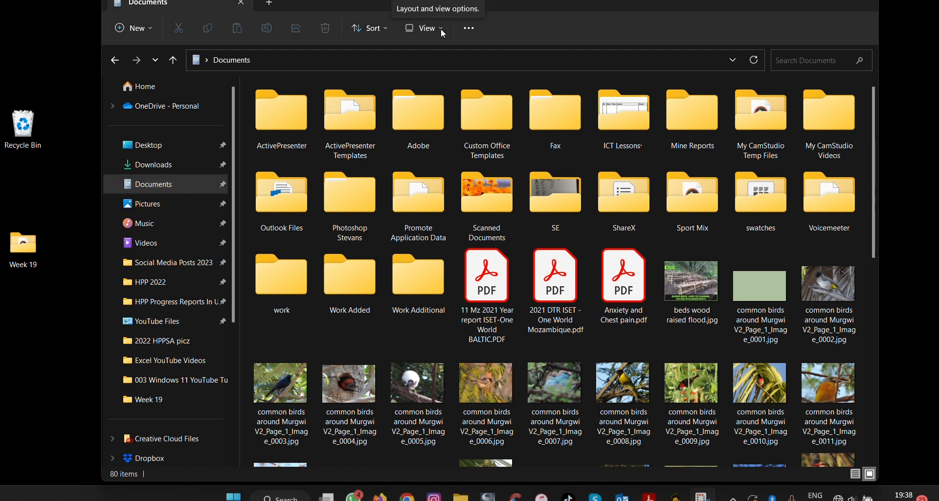
{"action": "mouse_move", "coordinate": [628, 37]}
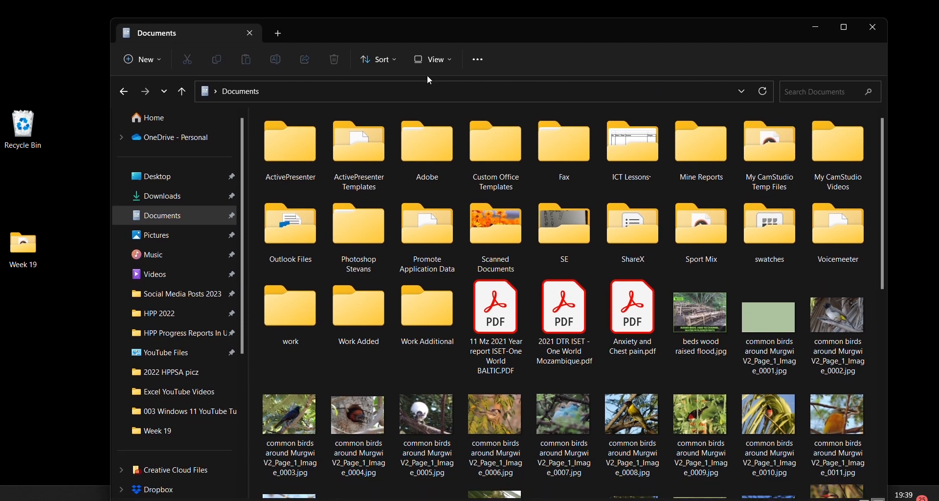
Switch Documents to extra large icons, then large icons, then small icons.
{"action": "left_click", "coordinate": [433, 59]}
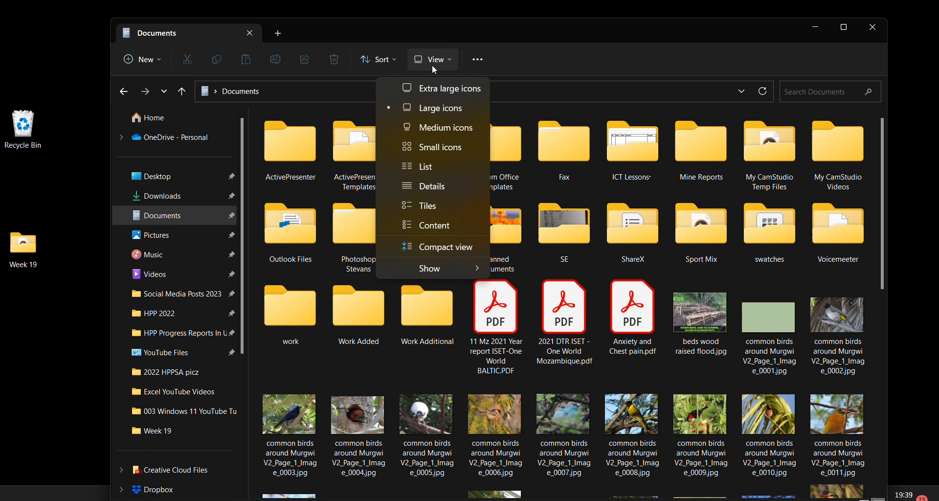
{"action": "left_click", "coordinate": [449, 88]}
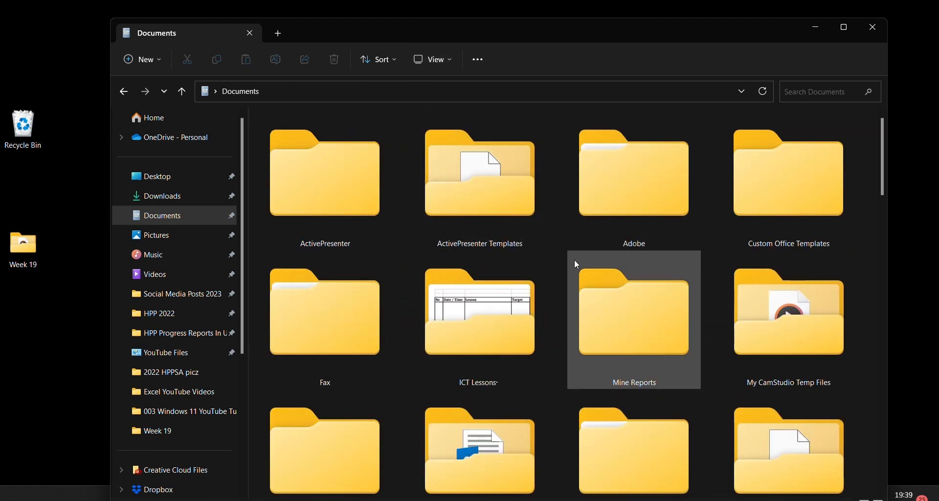
{"action": "left_click", "coordinate": [432, 59]}
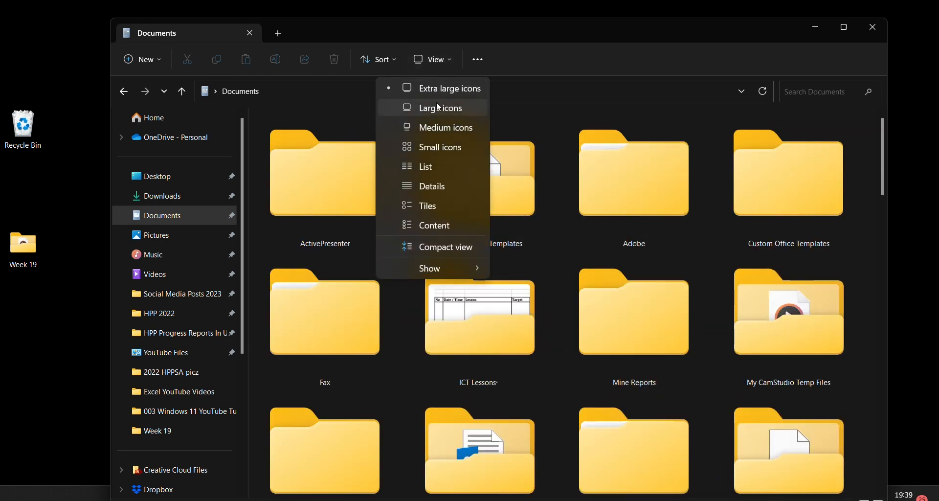
{"action": "left_click", "coordinate": [444, 127]}
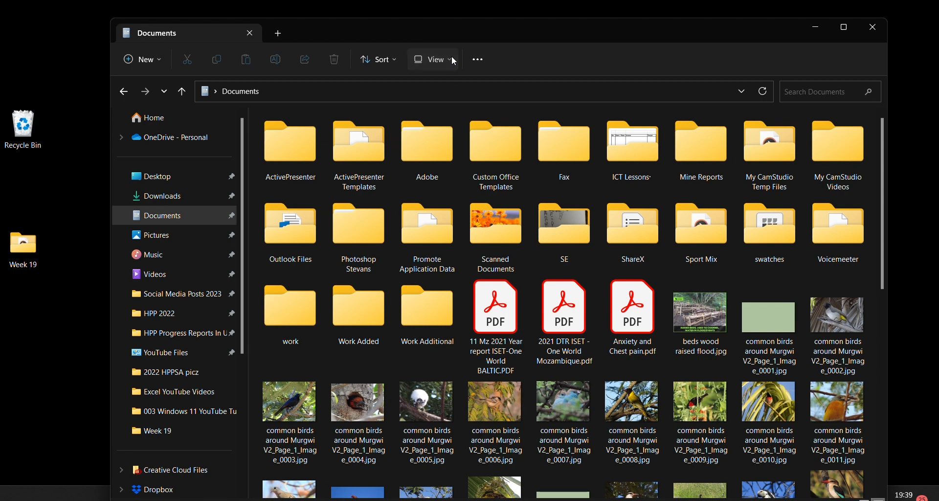
{"action": "left_click", "coordinate": [432, 59]}
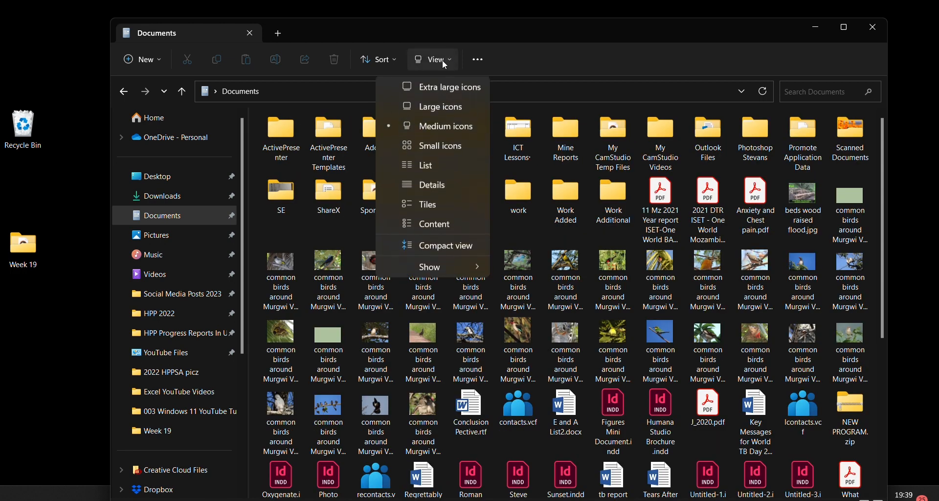
{"action": "left_click", "coordinate": [425, 165]}
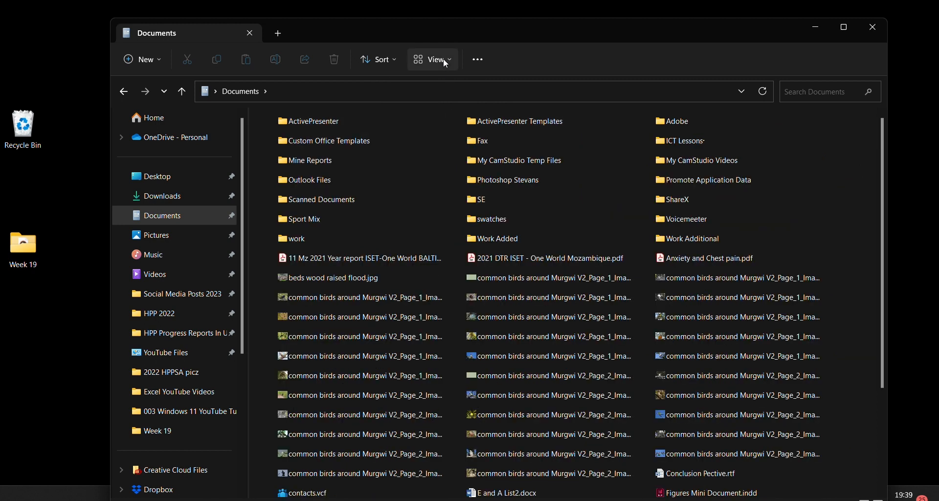
Cycle Documents through list, details, tiles and content layouts.
{"action": "left_click", "coordinate": [433, 59]}
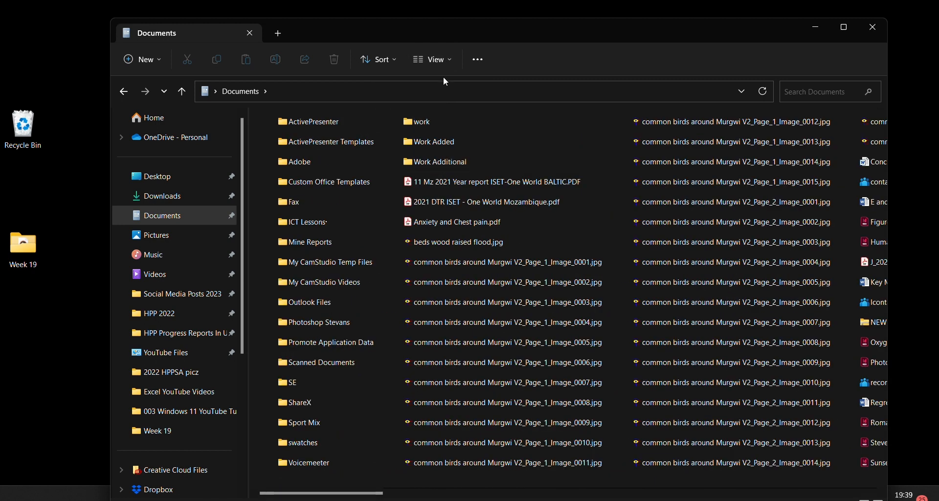
{"action": "left_click", "coordinate": [433, 59]}
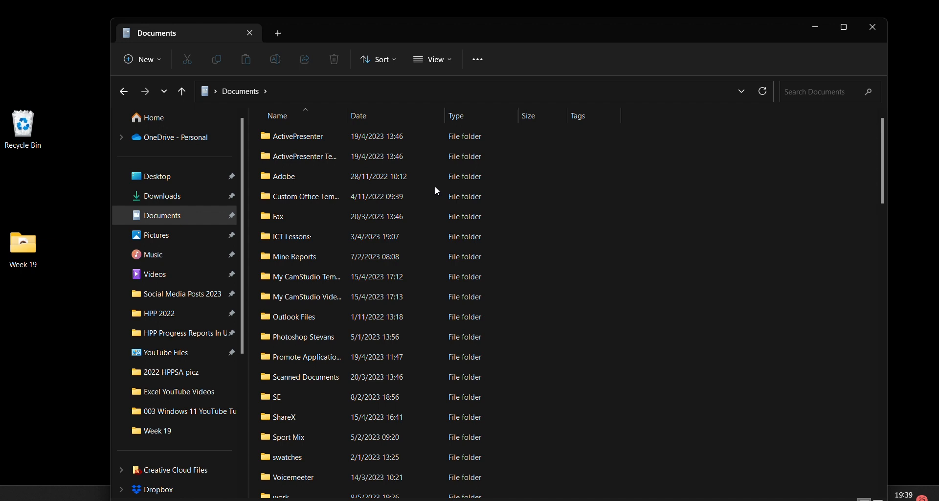
{"action": "left_click", "coordinate": [432, 59]}
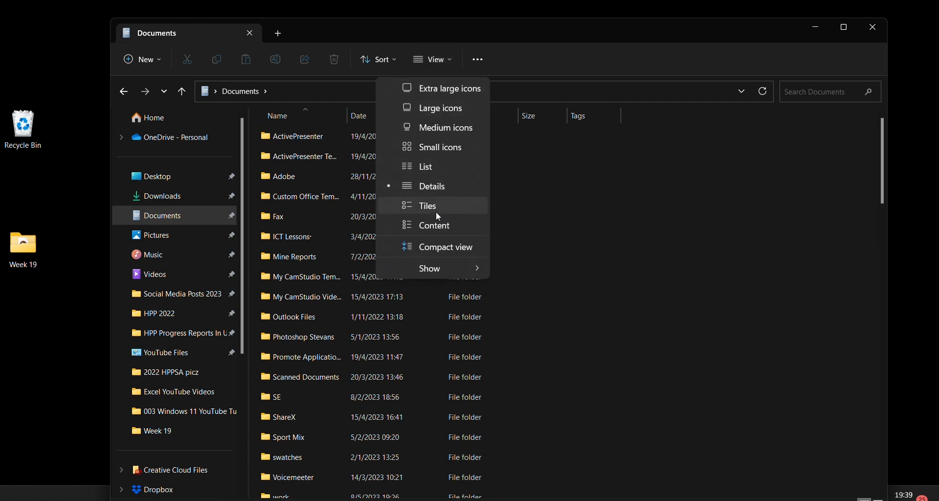
{"action": "left_click", "coordinate": [427, 206]}
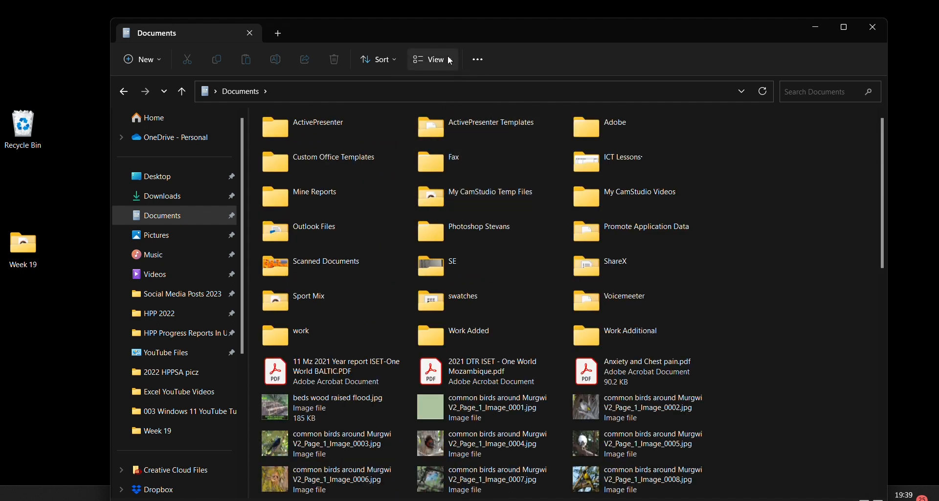
{"action": "left_click", "coordinate": [432, 59]}
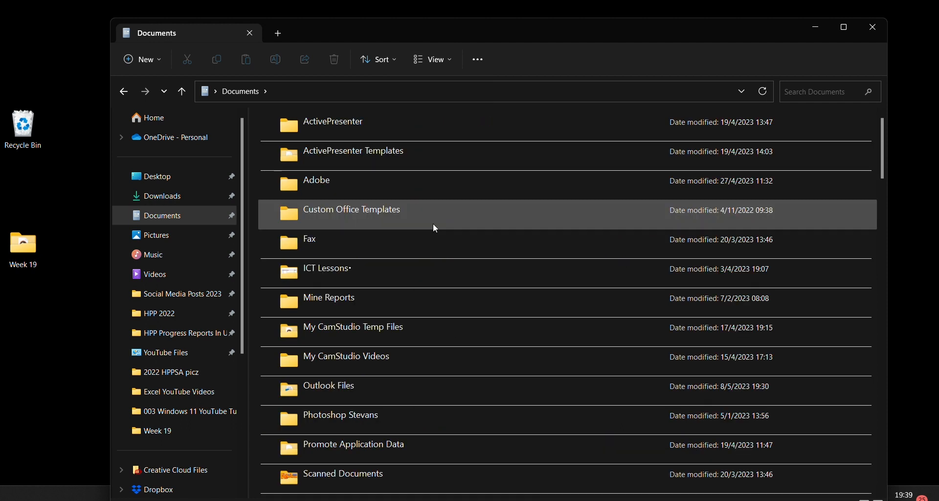
{"action": "left_click", "coordinate": [432, 60]}
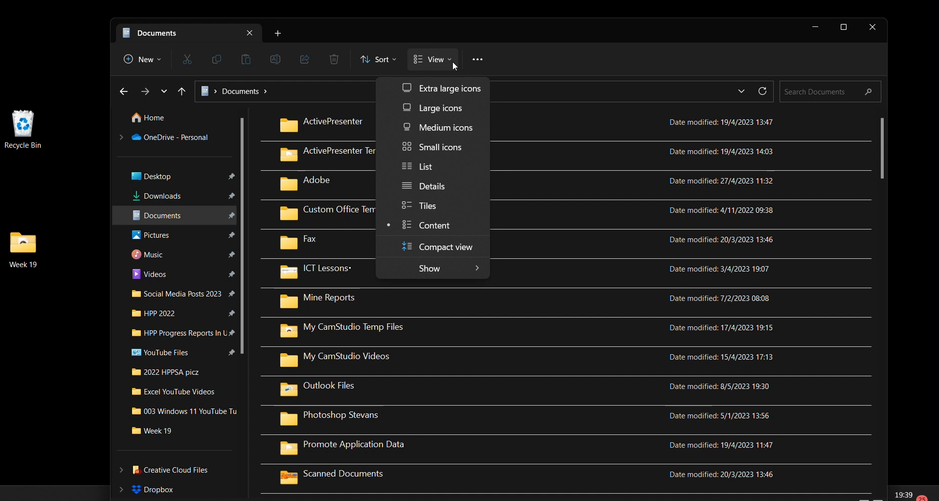
{"action": "mouse_move", "coordinate": [434, 225]}
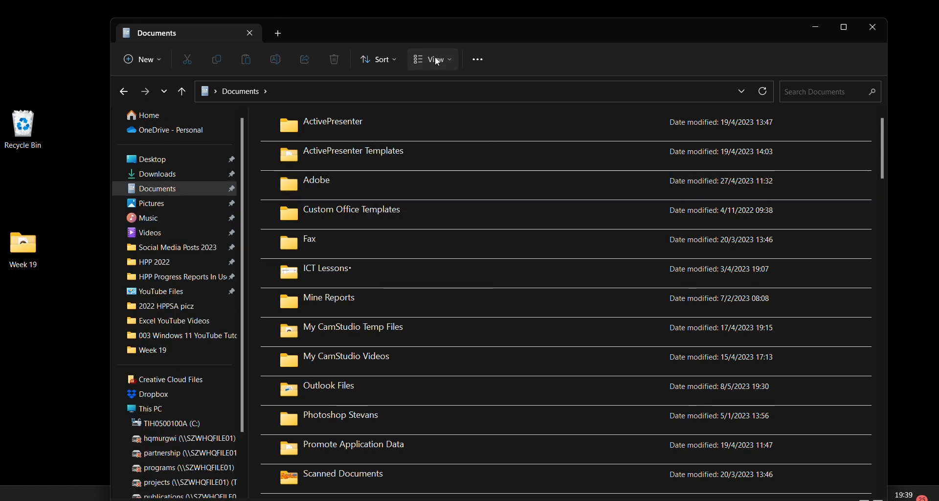
Show Documents as a list, toggling compact spacing and leaving it off.
{"action": "left_click", "coordinate": [432, 59]}
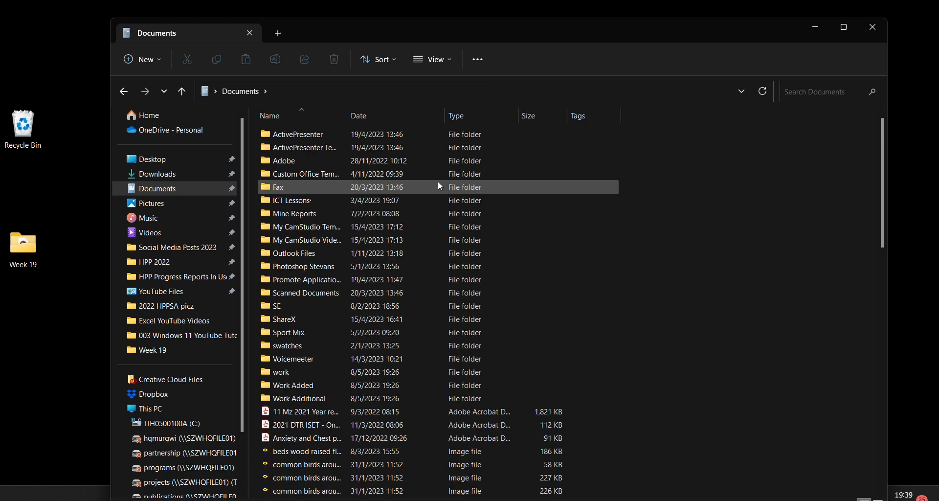
{"action": "left_click", "coordinate": [432, 60]}
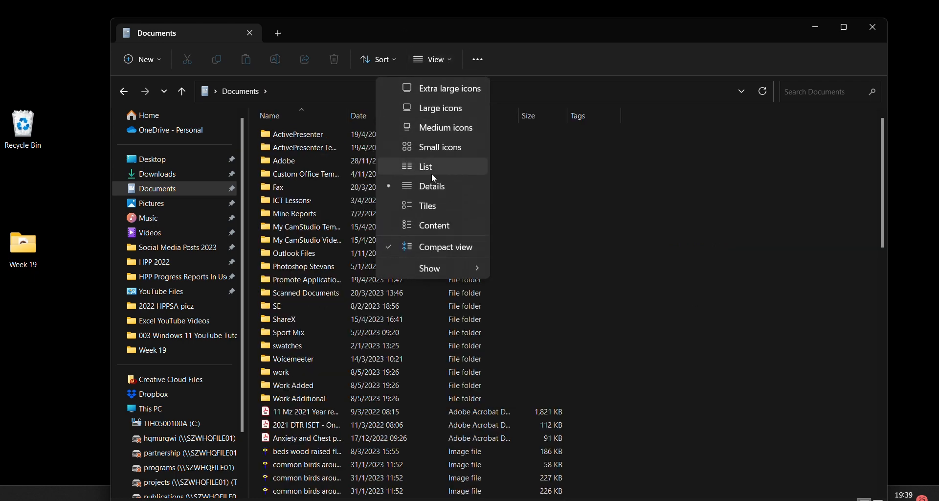
{"action": "left_click", "coordinate": [425, 166]}
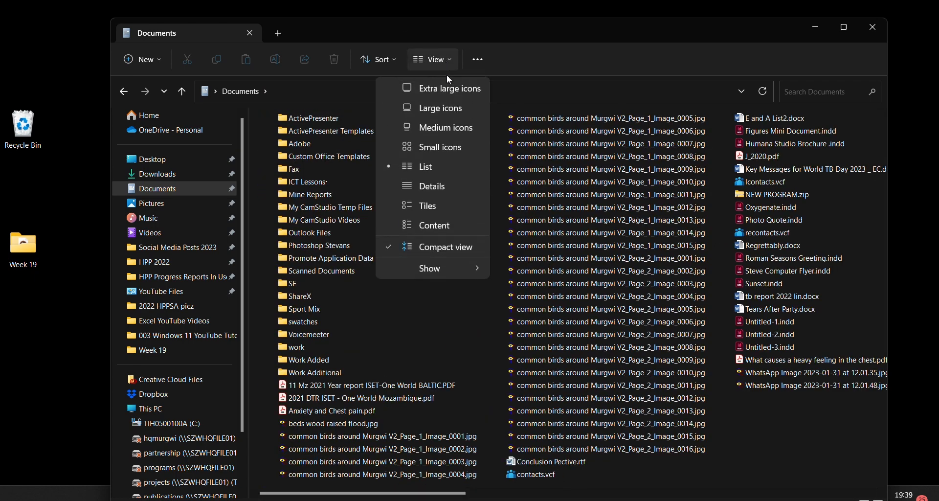
{"action": "left_click", "coordinate": [441, 165]}
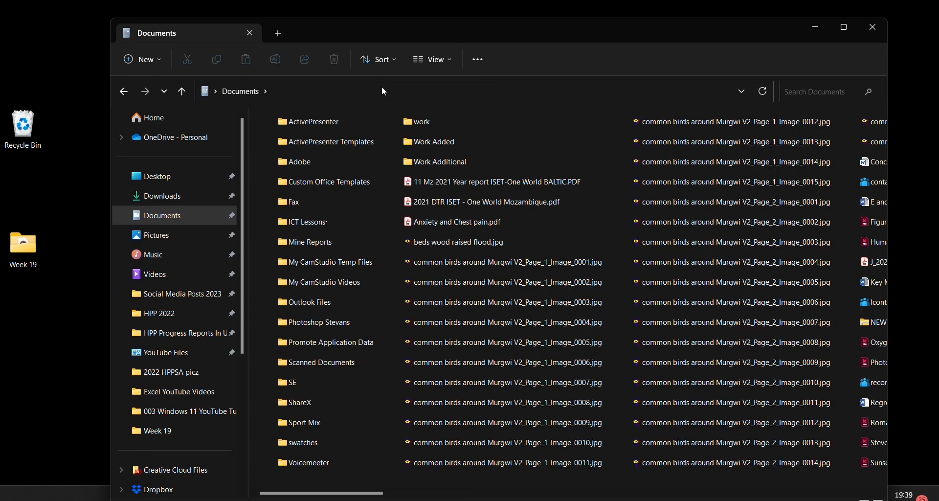
{"action": "left_click", "coordinate": [431, 59]}
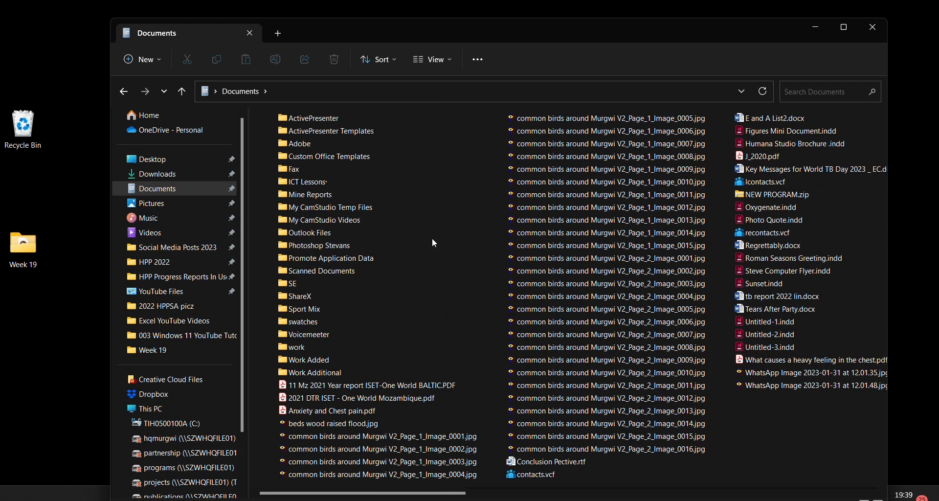
{"action": "left_click", "coordinate": [431, 59]}
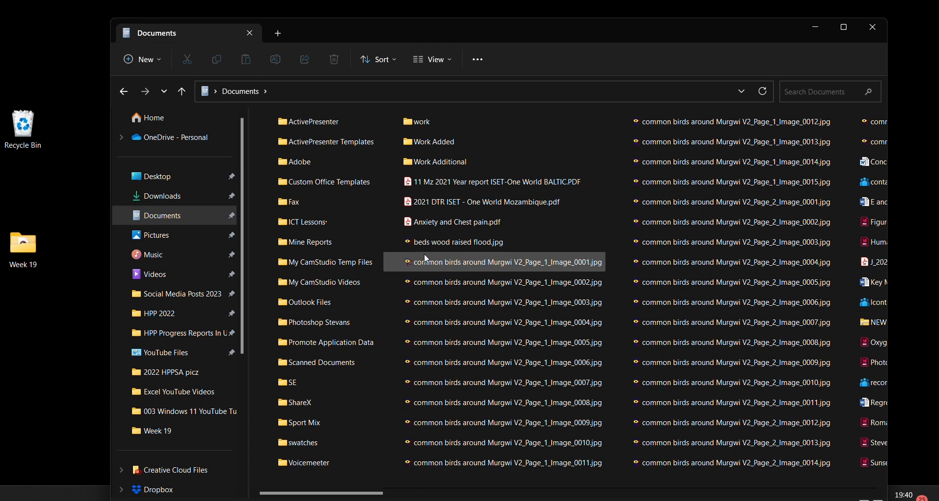
{"action": "mouse_move", "coordinate": [425, 258]}
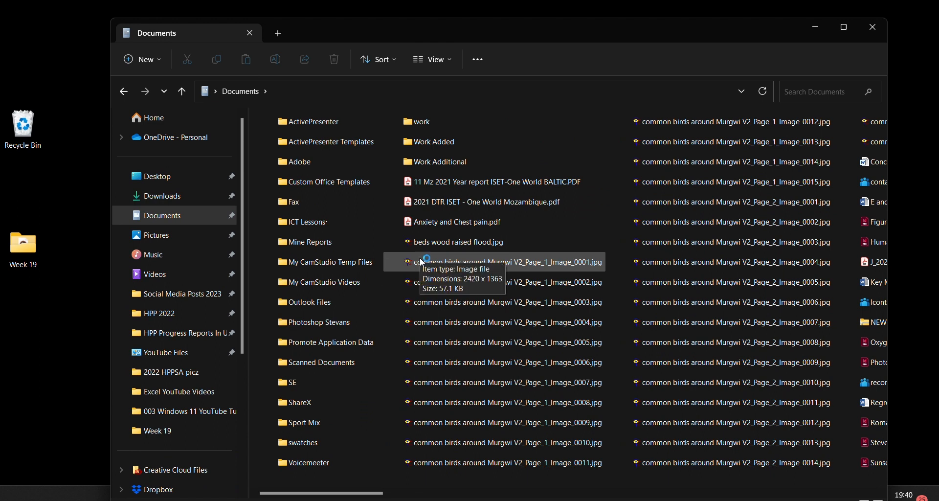
{"action": "mouse_move", "coordinate": [383, 41]}
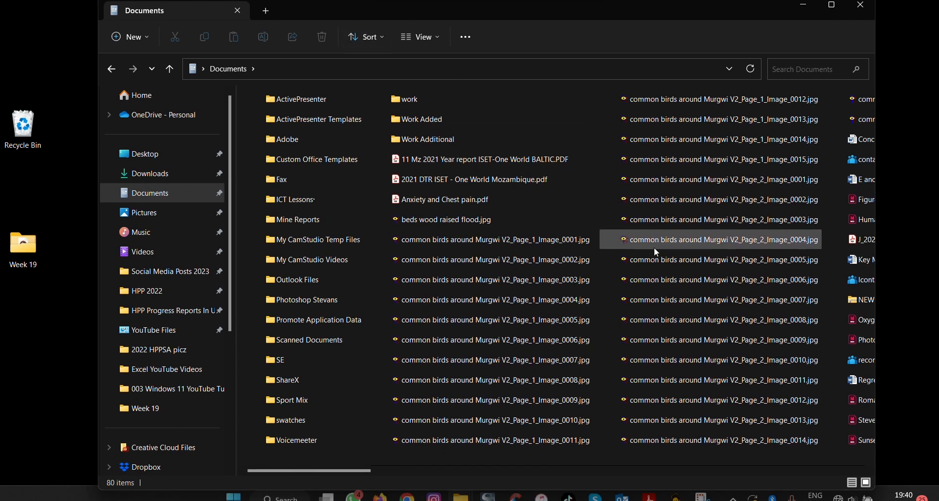
{"action": "mouse_move", "coordinate": [651, 251]}
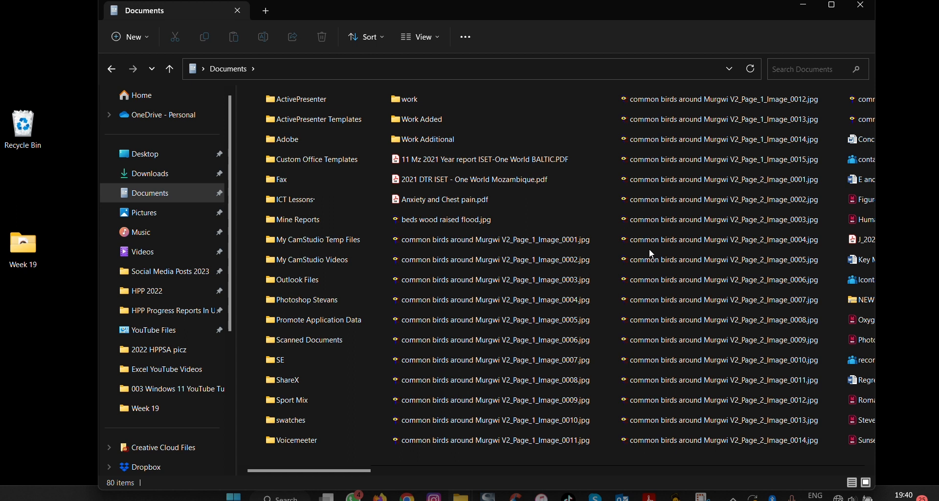
Select a birds image and cycle layouts with Ctrl+Shift shortcuts, ending on content.
{"action": "key", "text": "ctrl+1"}
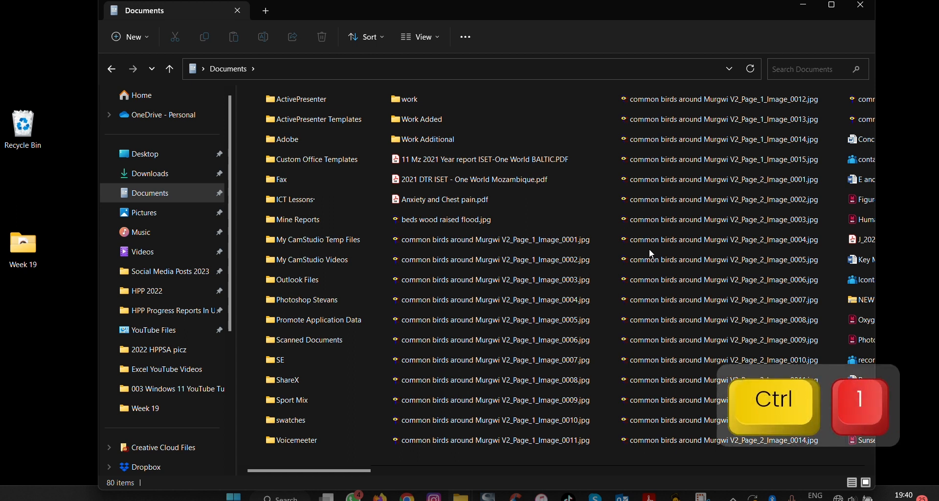
{"action": "left_click", "coordinate": [496, 239]}
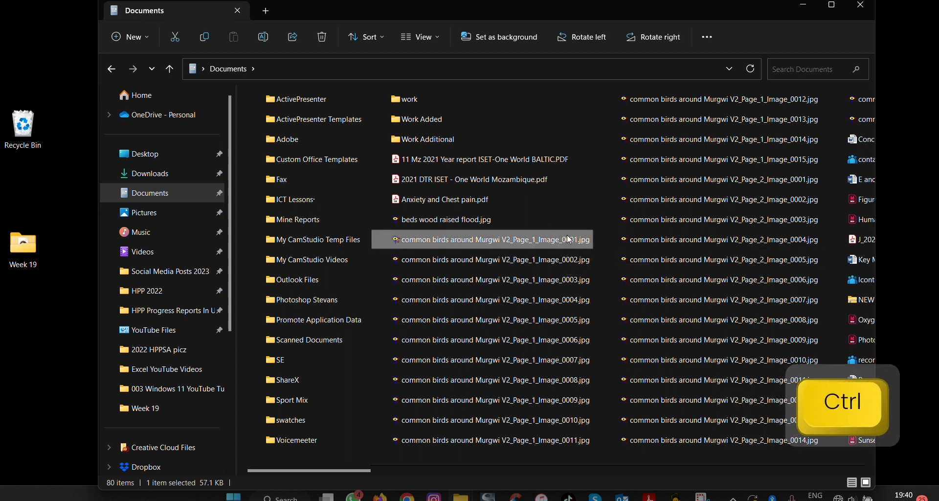
{"action": "key", "text": "ctrl+1"}
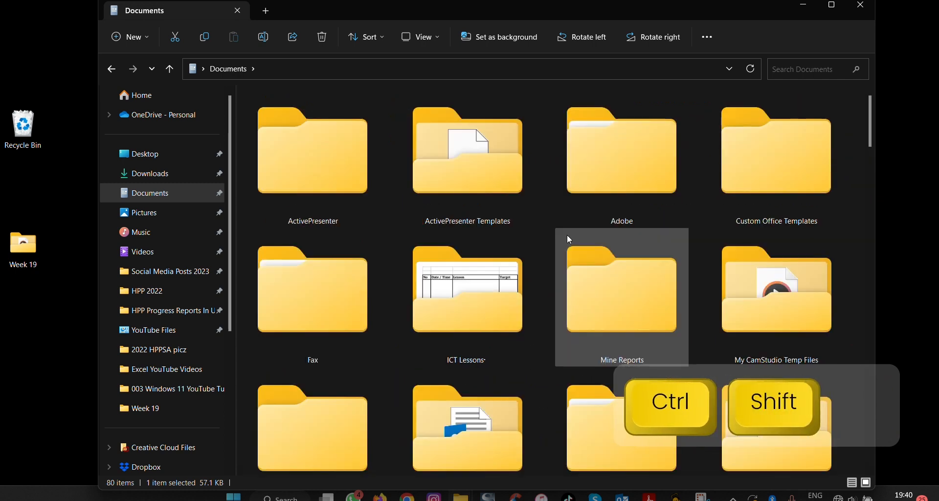
{"action": "key", "text": "ctrl+shift+1"}
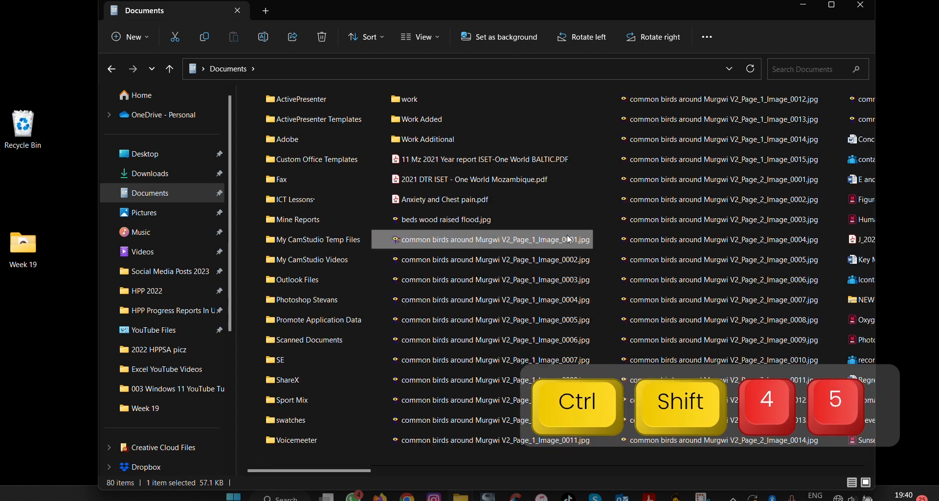
{"action": "left_click", "coordinate": [421, 36]}
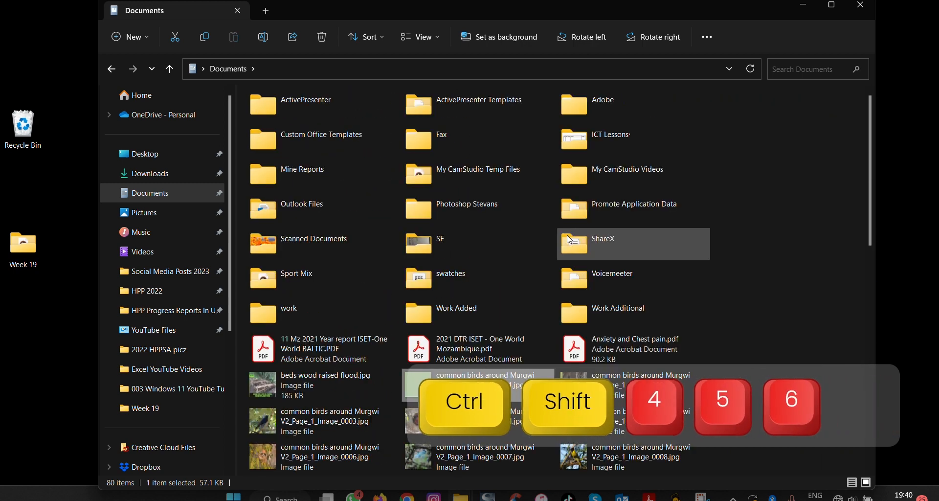
{"action": "left_click", "coordinate": [421, 37]}
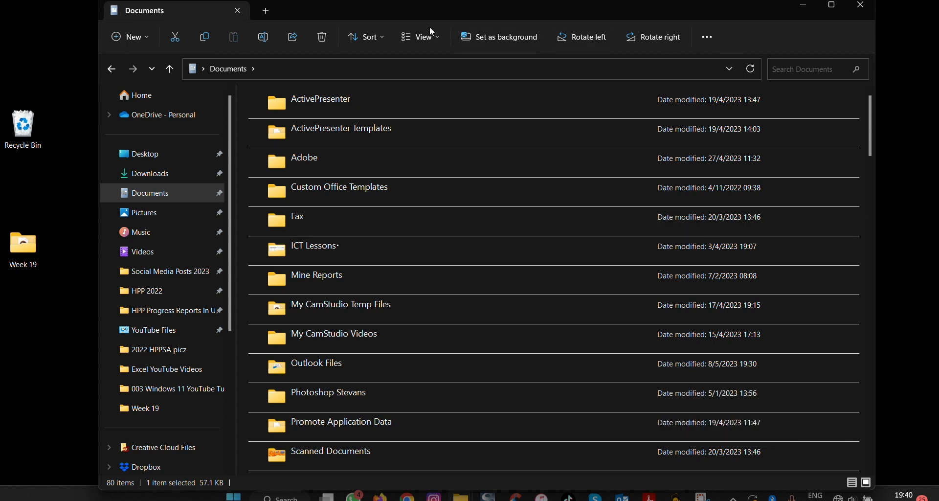
Choose medium icons, try Ctrl+Shift+1, and select the Voicemeeter folder.
{"action": "left_click", "coordinate": [421, 36]}
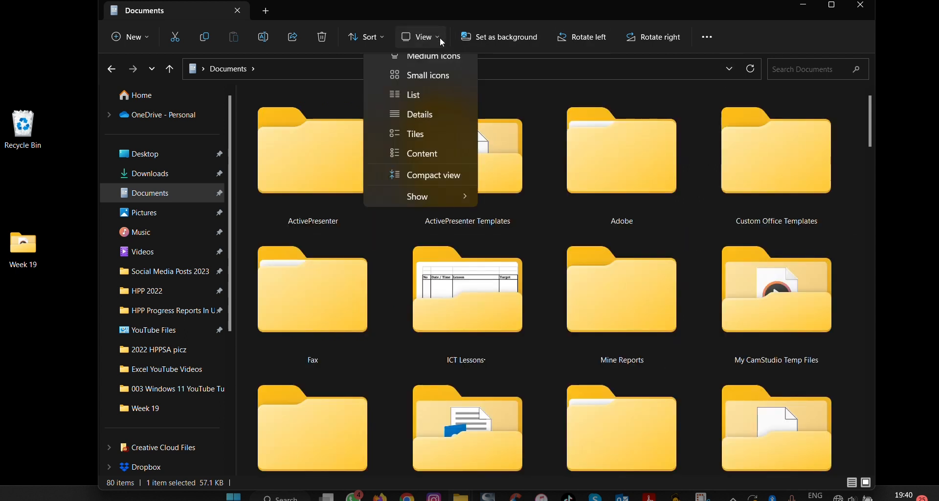
{"action": "left_click", "coordinate": [429, 75]}
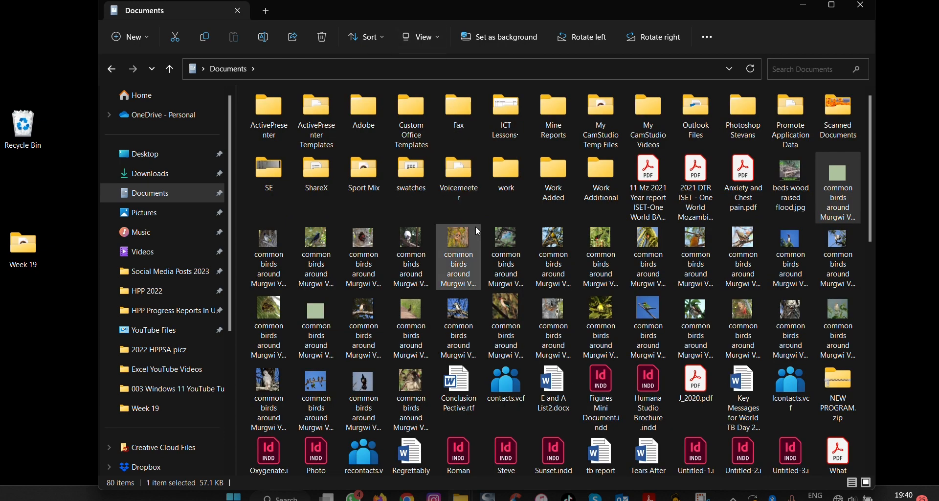
{"action": "key", "text": "ctrl"}
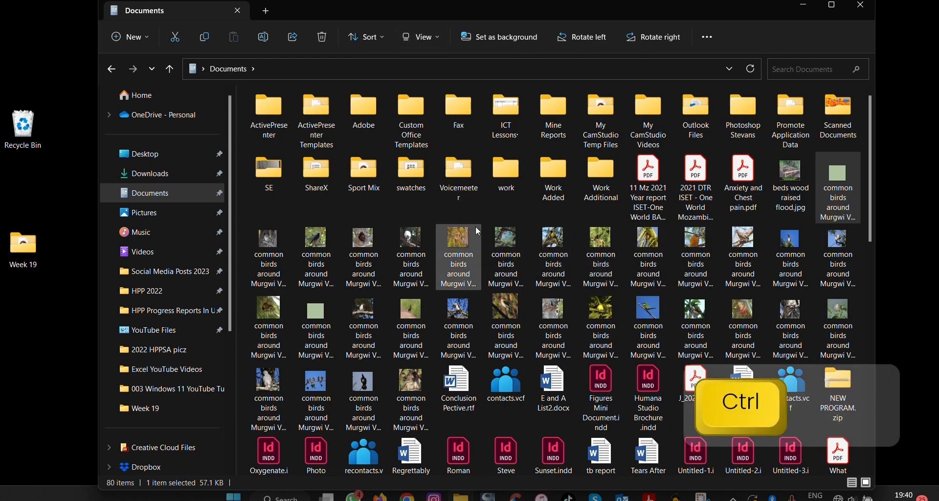
{"action": "key", "text": "ctrl+shift+1"}
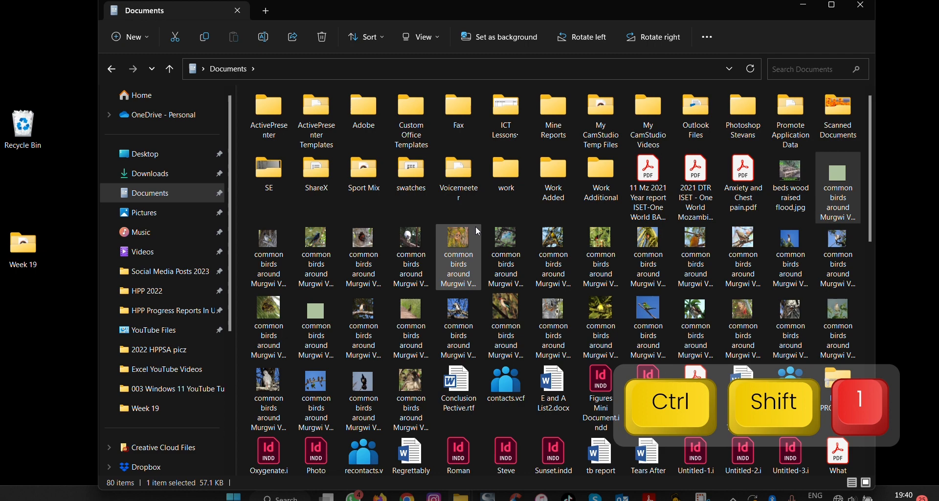
{"action": "left_click", "coordinate": [457, 166]}
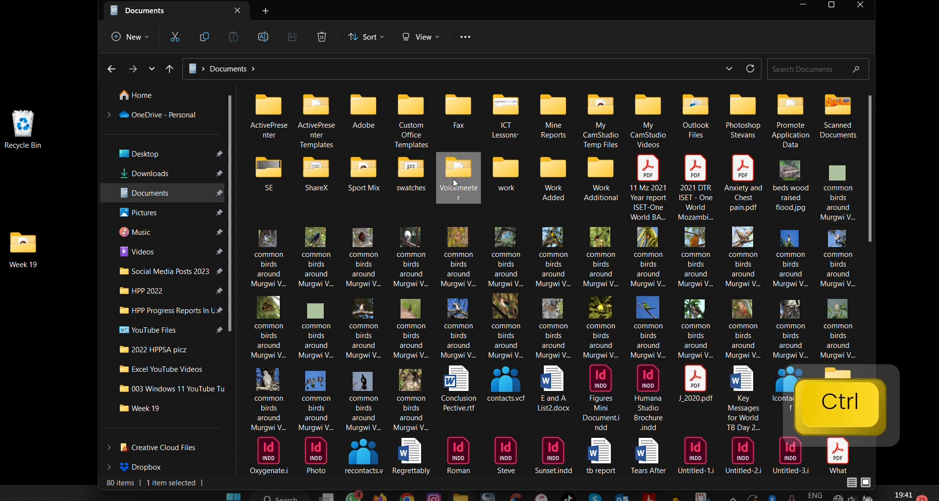